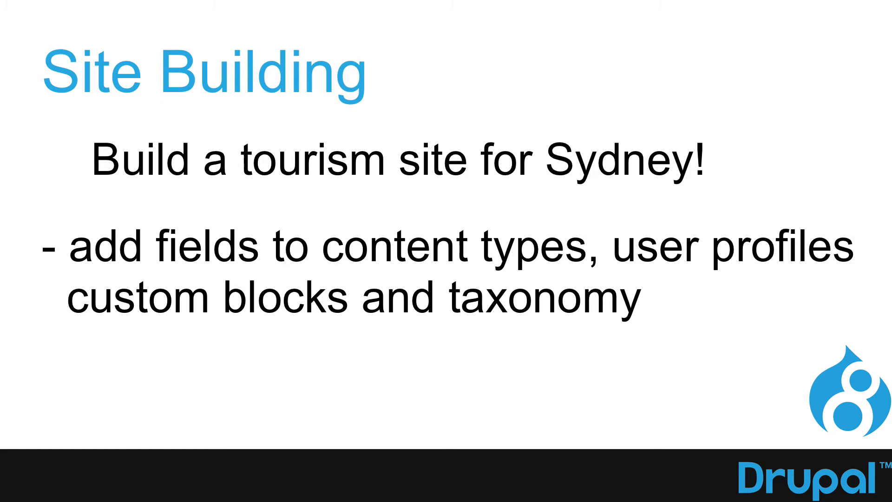
- Step past the Sydney tourism site tagline build and advance to the 'What you need...' slide
{"action": "key", "text": "Right"}
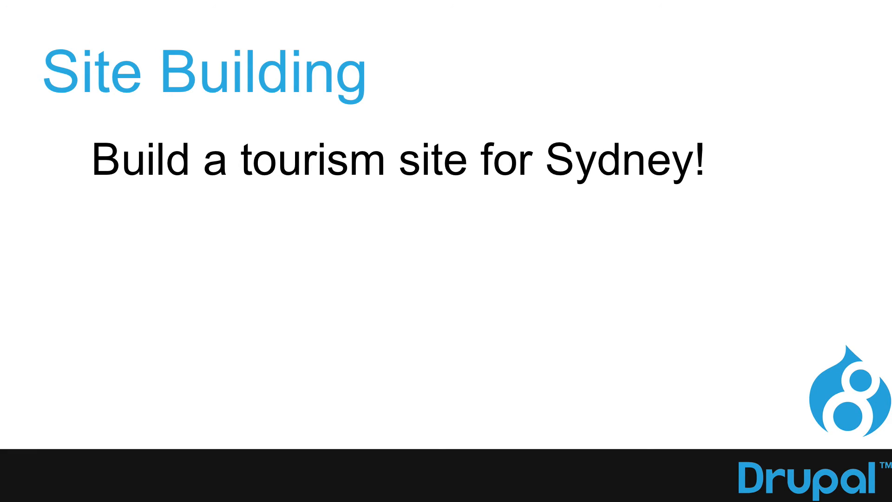
{"action": "key", "text": "Right"}
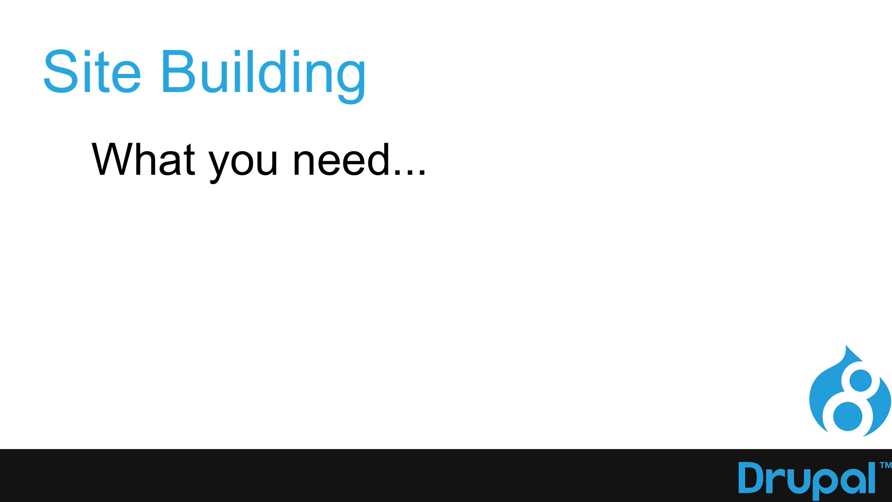
- Reveal the tools list: lorem ipsum generator, Firebug or Inspector, and avoiding IE
{"action": "key", "text": "Right"}
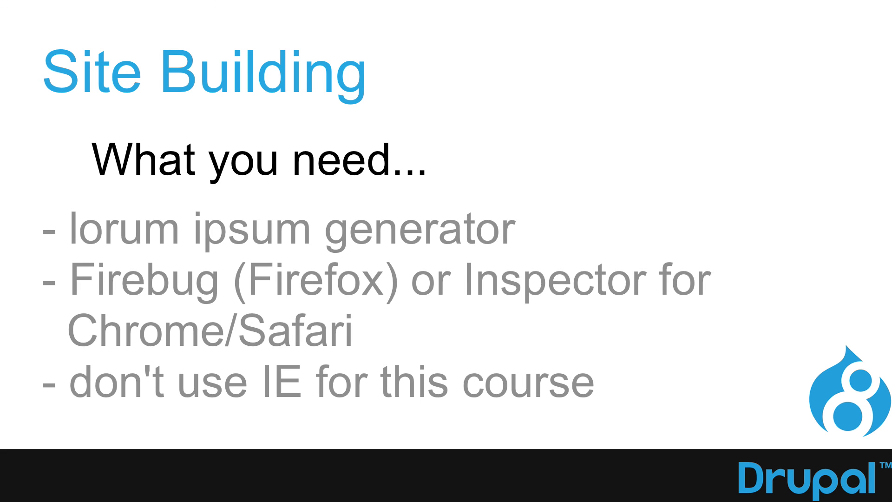